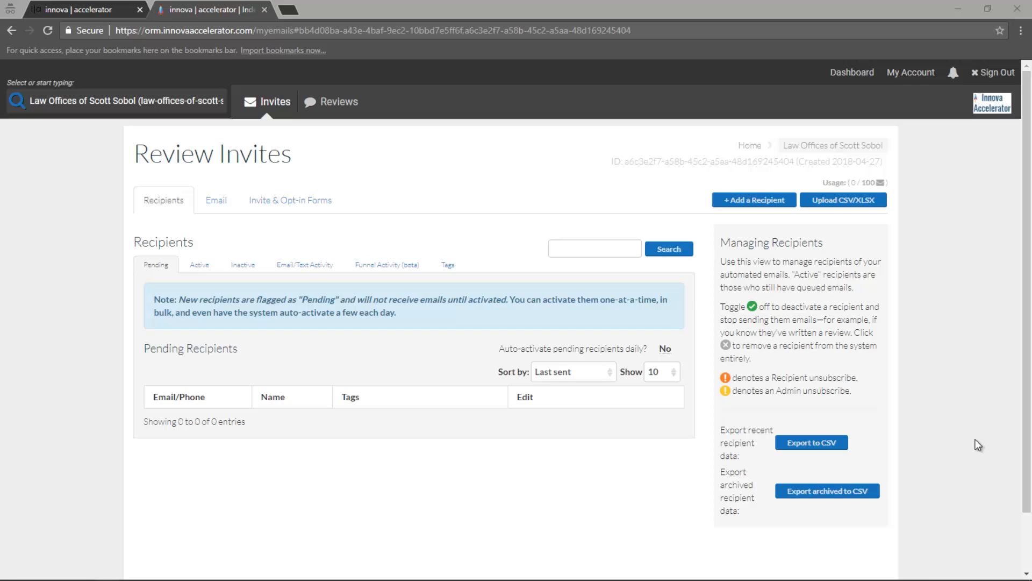
{"action": "mouse_move", "coordinate": [866, 414]}
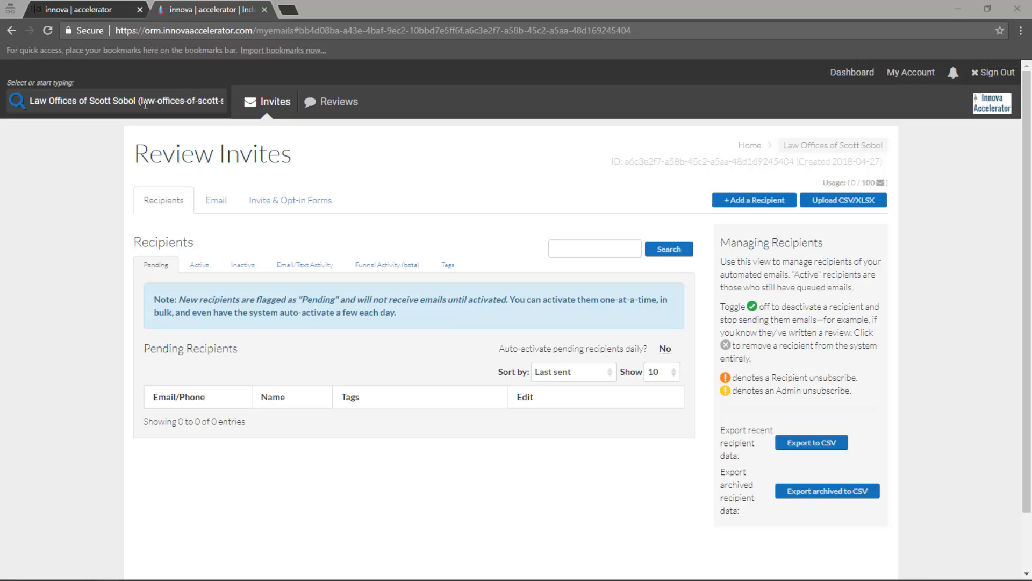
- Visit the profile list and dashboard, then go to My Account and Account Settings
{"action": "left_click", "coordinate": [117, 100]}
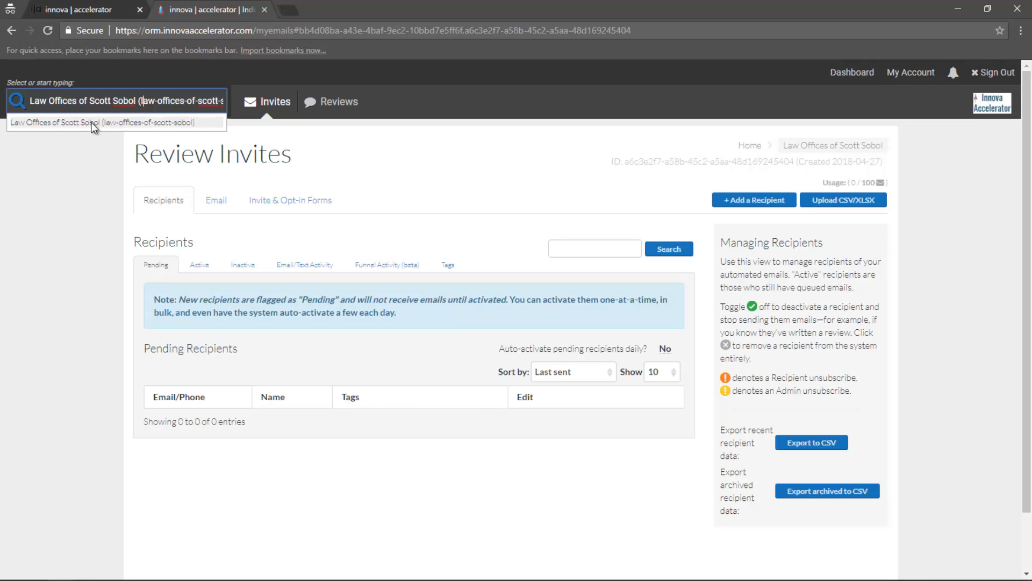
{"action": "mouse_move", "coordinate": [93, 153]}
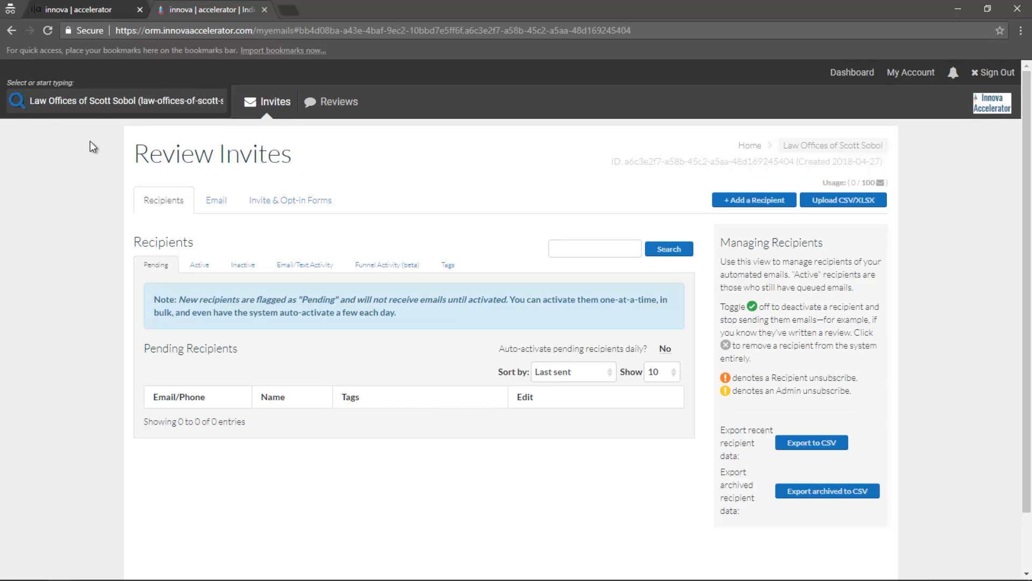
{"action": "mouse_move", "coordinate": [152, 138]}
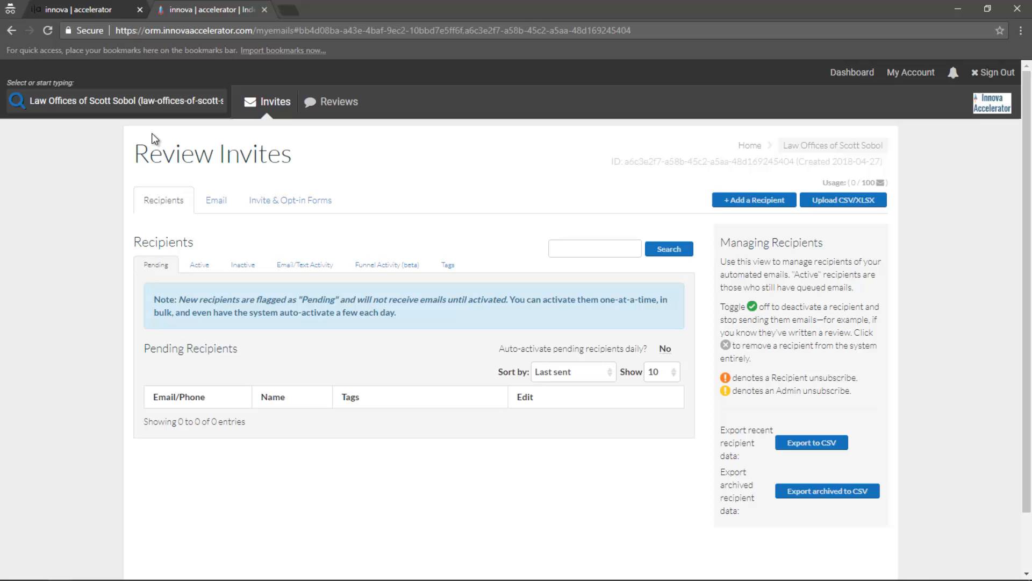
{"action": "mouse_move", "coordinate": [736, 148]}
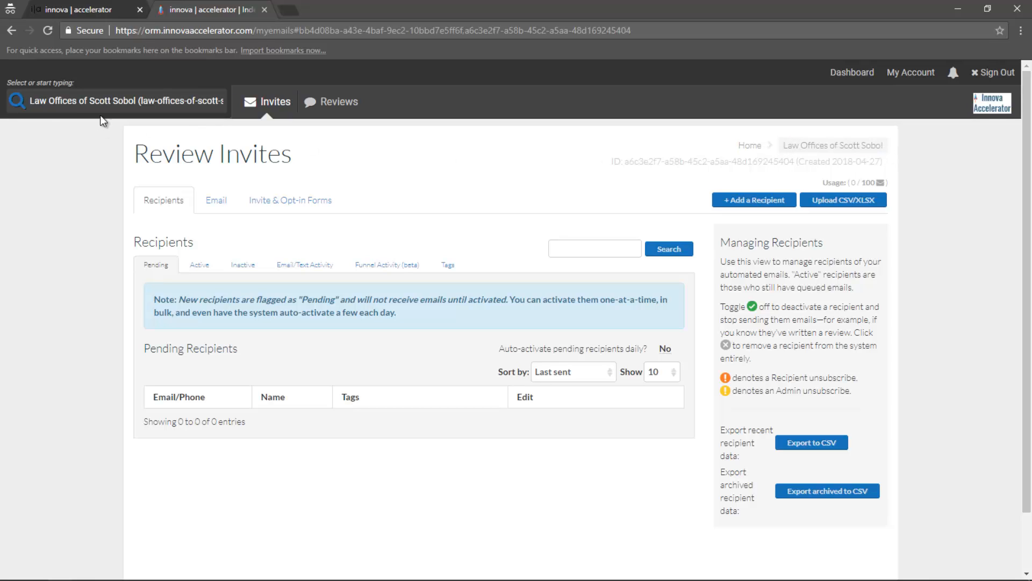
{"action": "mouse_move", "coordinate": [719, 147]}
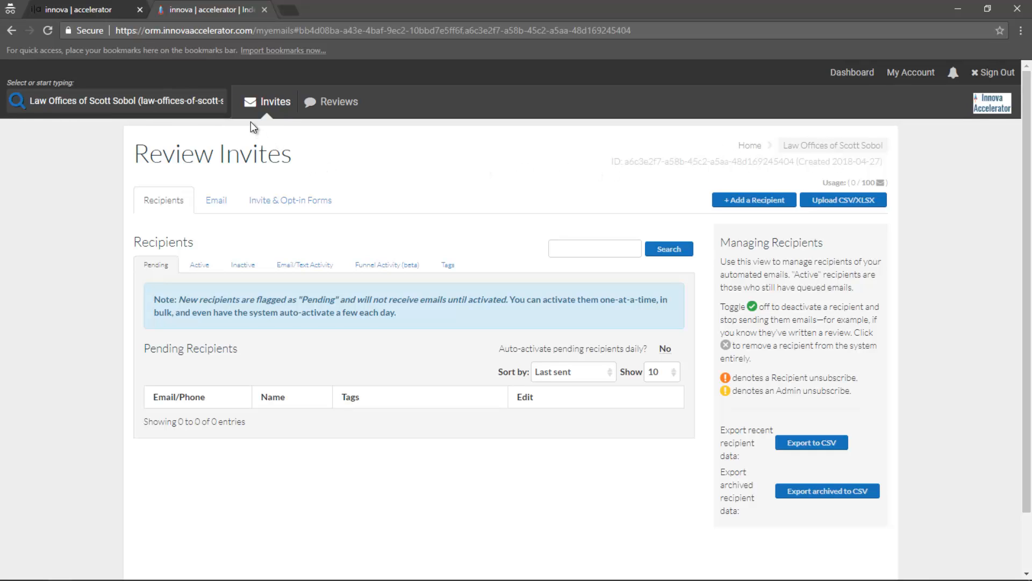
{"action": "mouse_move", "coordinate": [275, 102]}
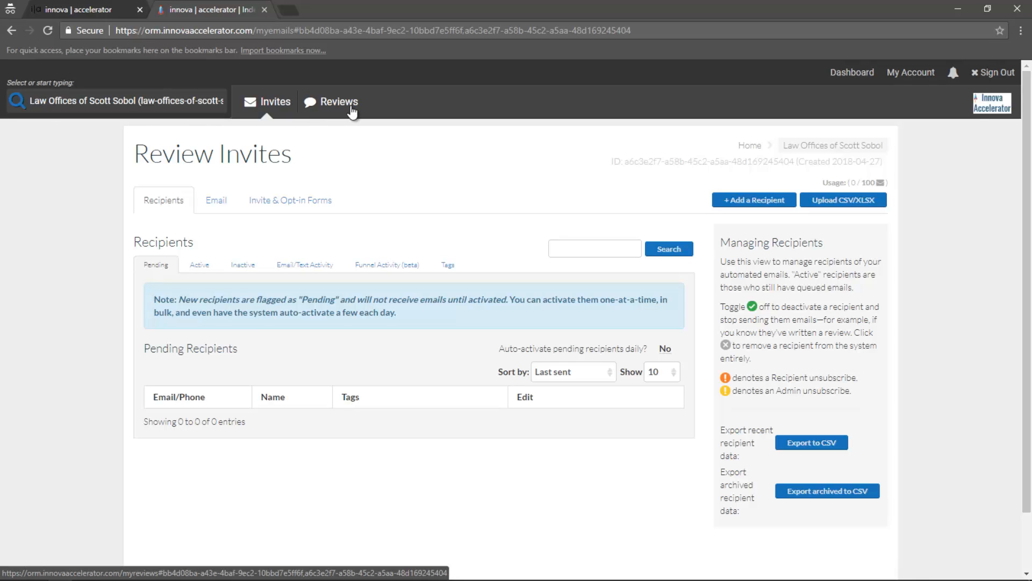
{"action": "mouse_move", "coordinate": [347, 152]}
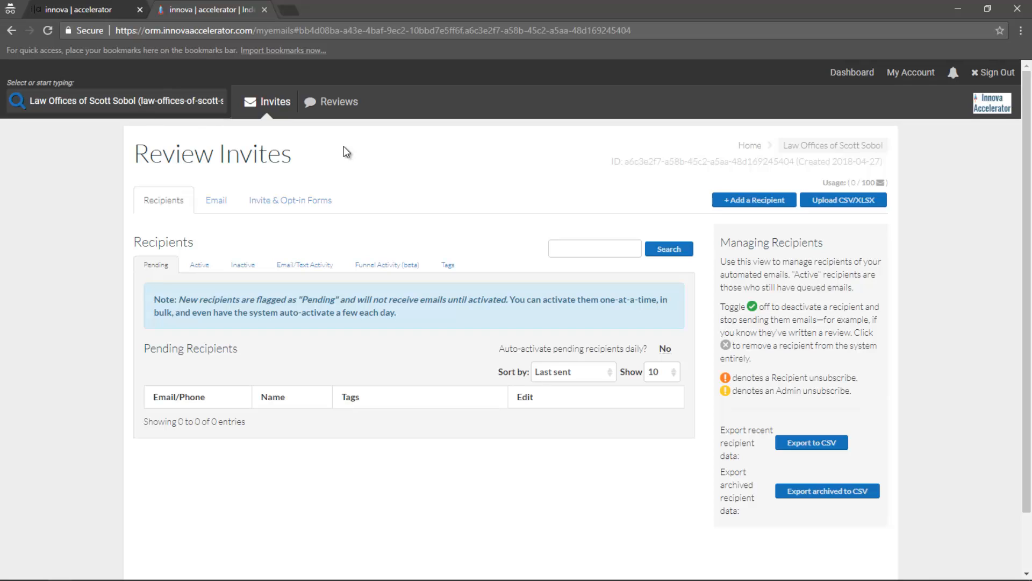
{"action": "mouse_move", "coordinate": [361, 112]}
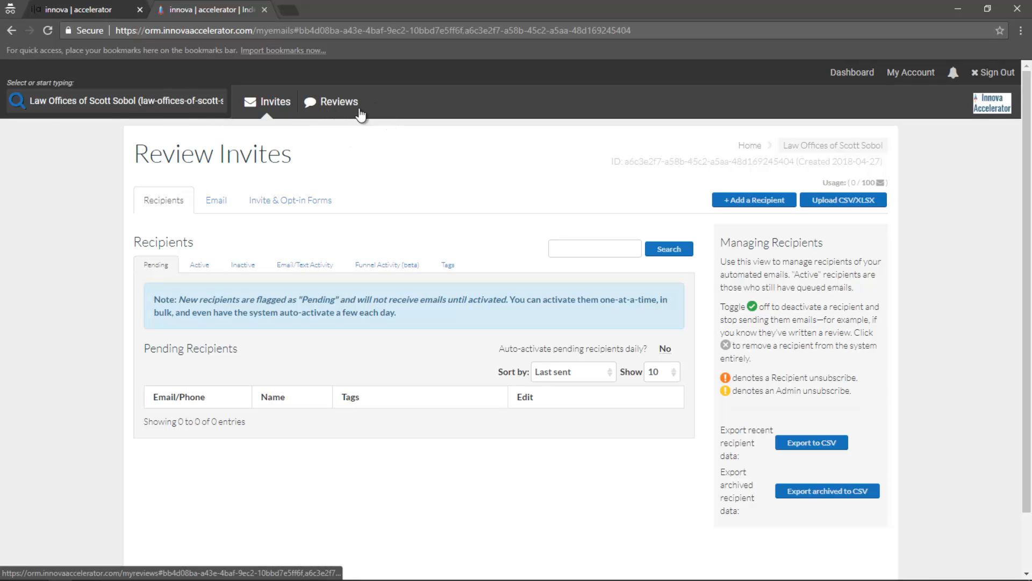
{"action": "mouse_move", "coordinate": [851, 73]}
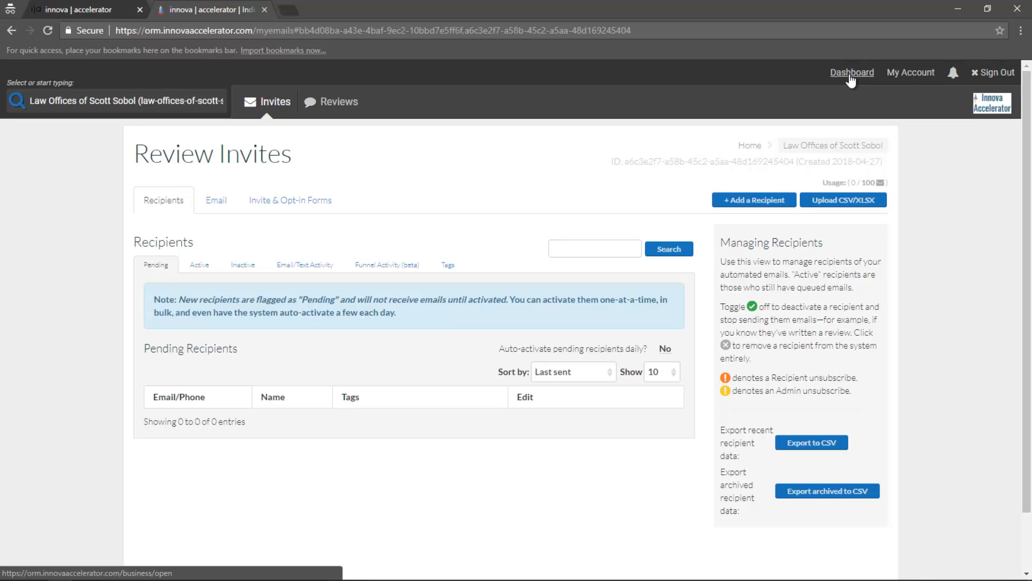
{"action": "mouse_move", "coordinate": [863, 79]}
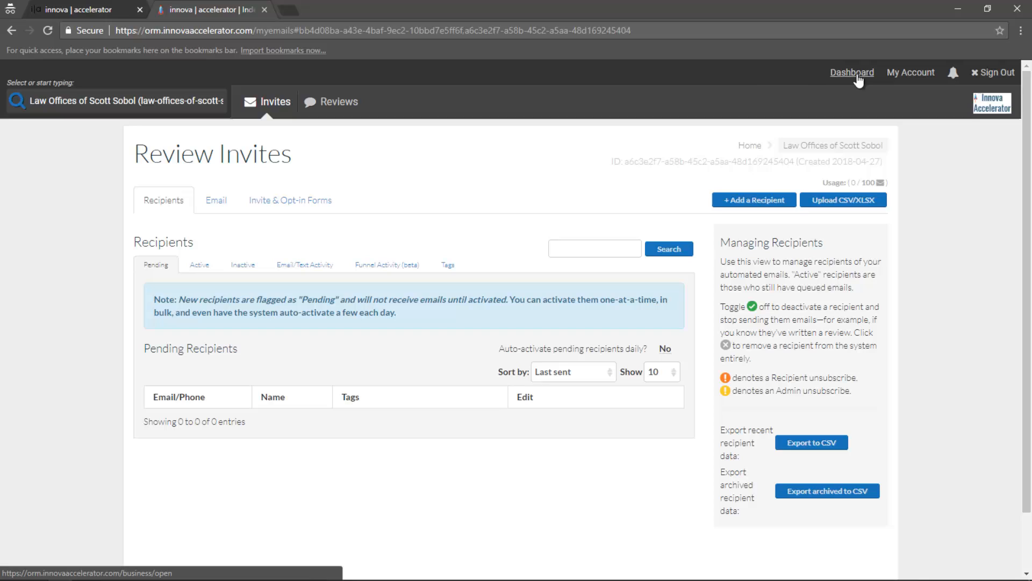
{"action": "left_click", "coordinate": [116, 101]}
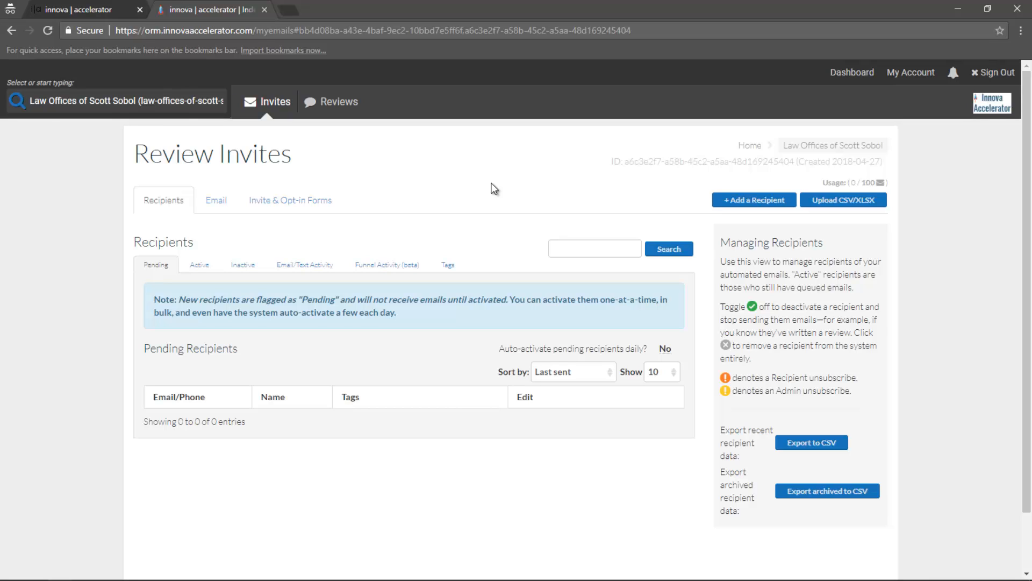
{"action": "mouse_move", "coordinate": [910, 73]}
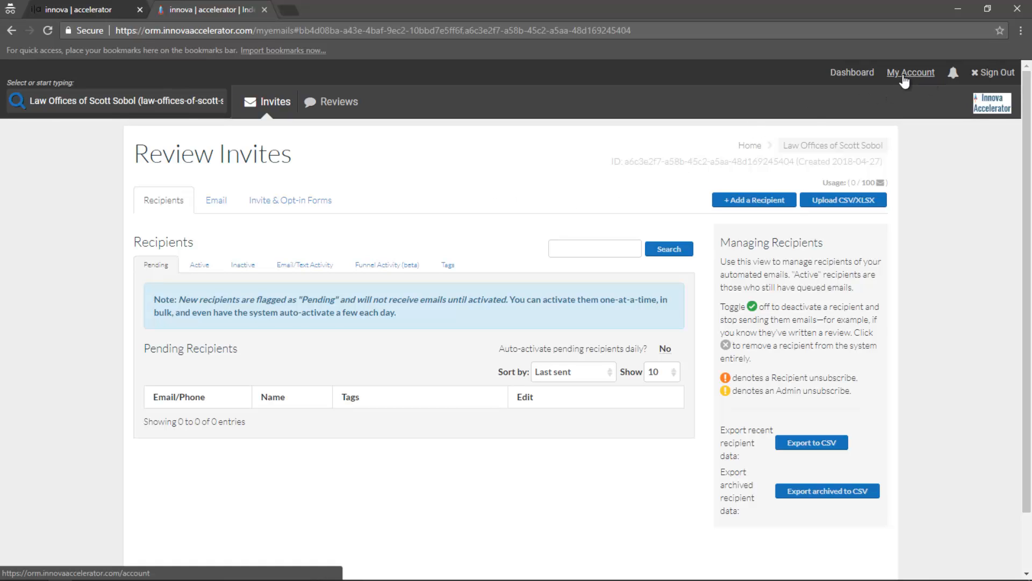
{"action": "left_click", "coordinate": [910, 72]}
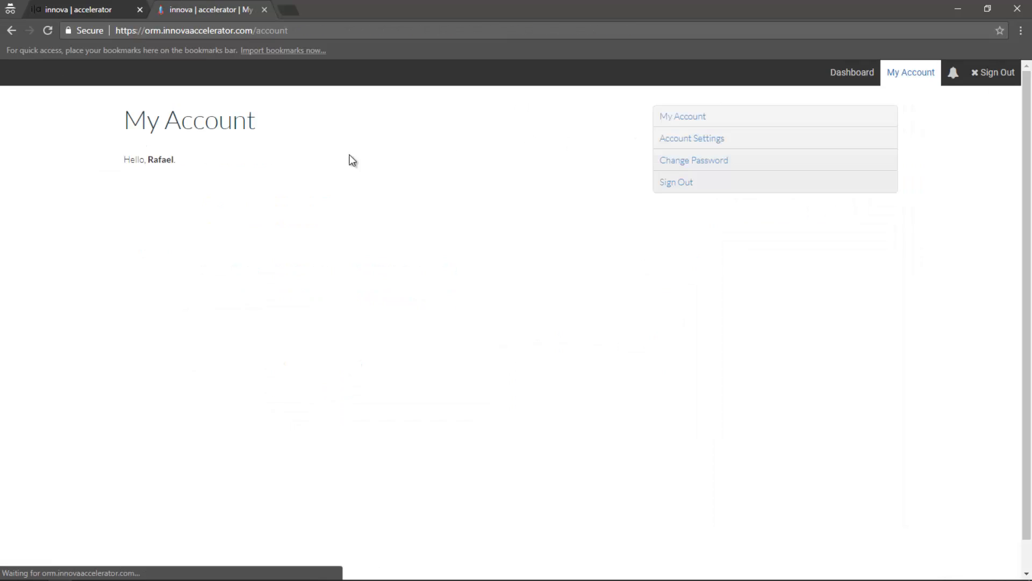
{"action": "mouse_move", "coordinate": [253, 151]}
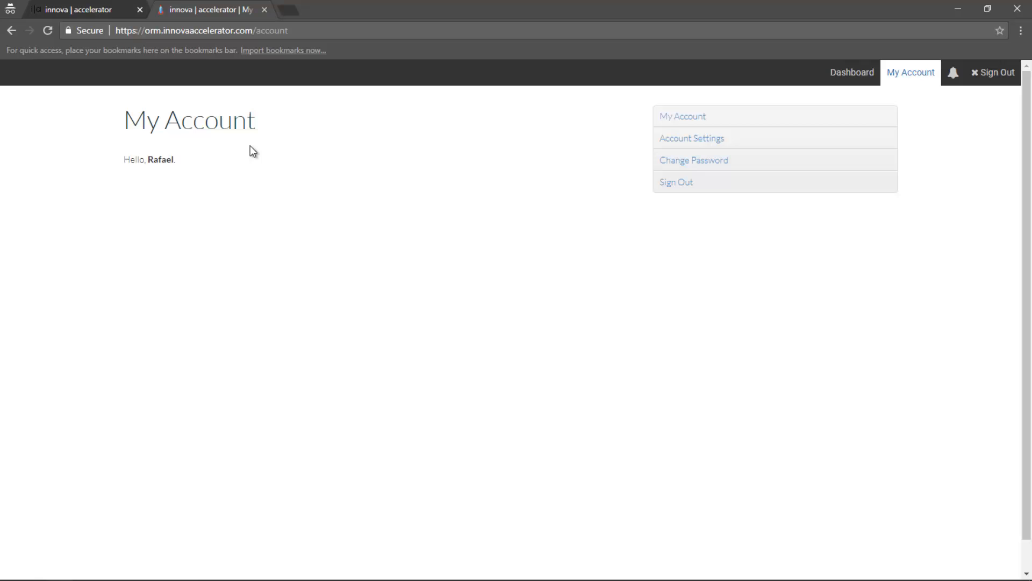
{"action": "mouse_move", "coordinate": [466, 140]}
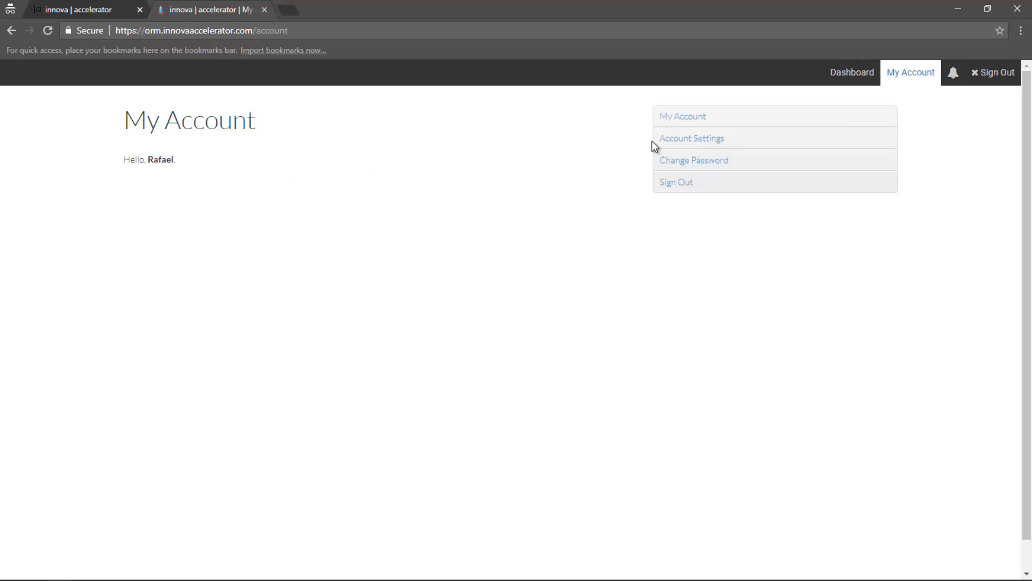
{"action": "left_click", "coordinate": [691, 137]}
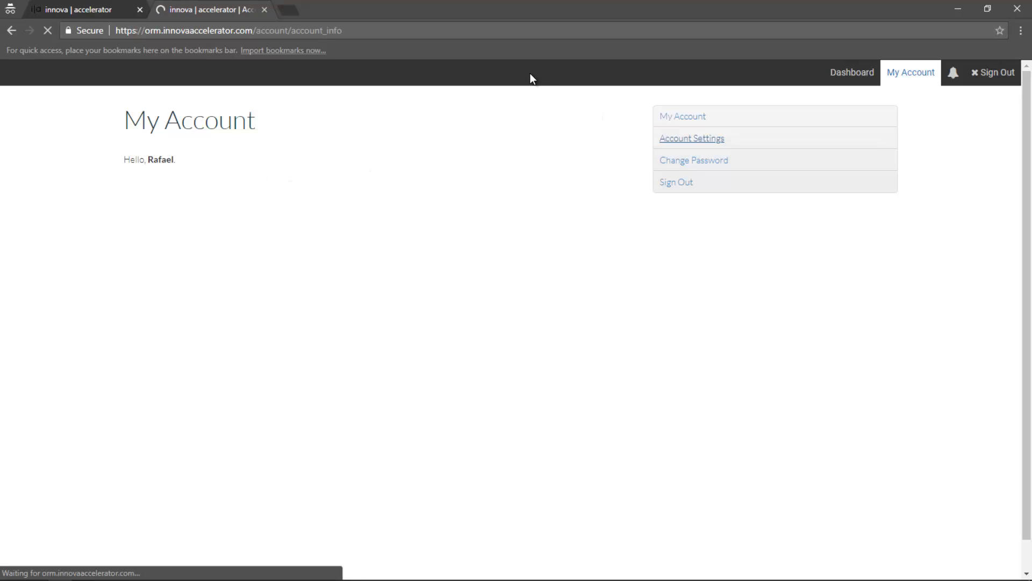
- Load the Account Settings form showing the account's name and email
{"action": "left_click", "coordinate": [692, 138]}
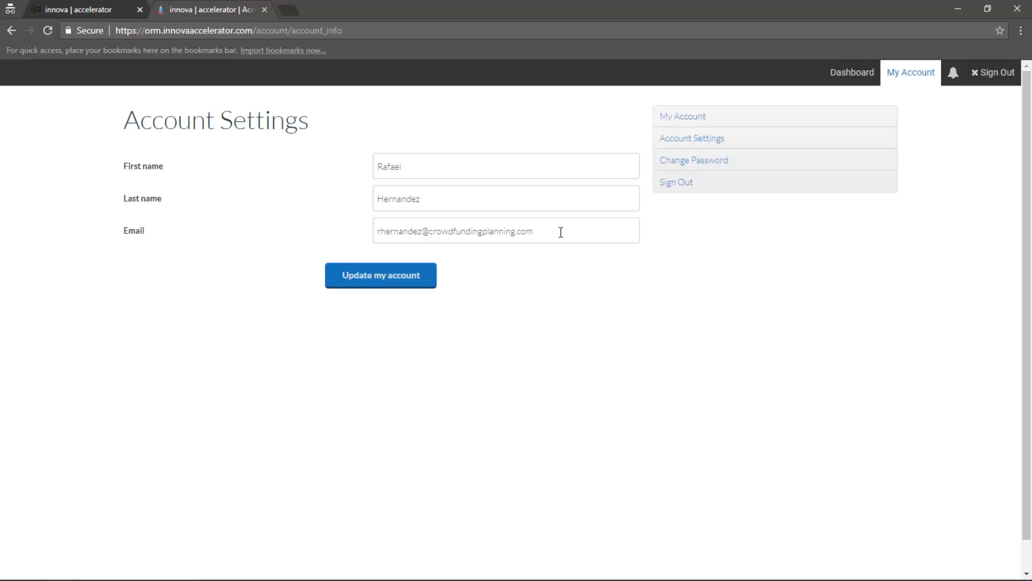
- Go back to the Review Invites page through the Dashboard link
{"action": "left_click", "coordinate": [693, 160]}
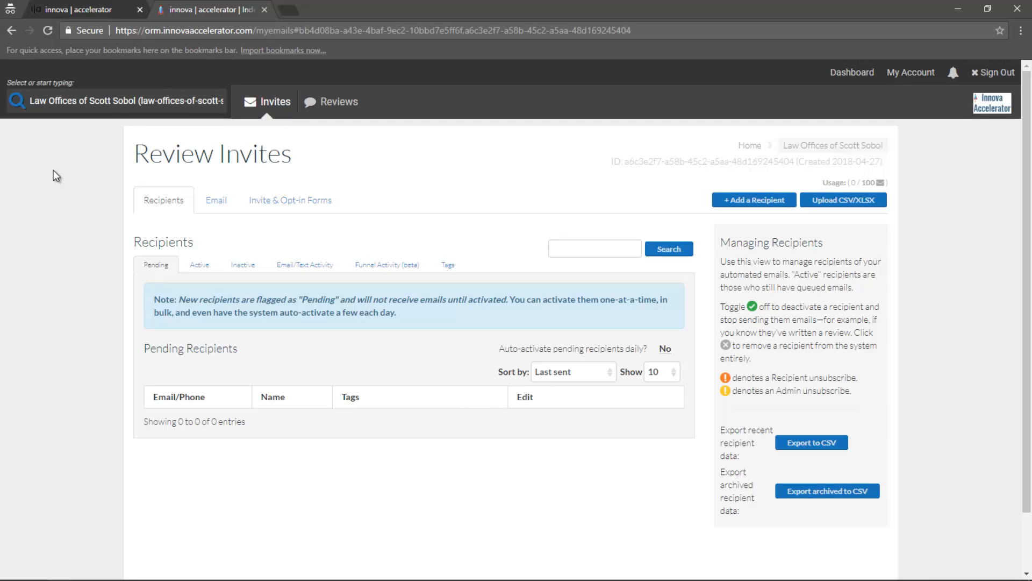
{"action": "mouse_move", "coordinate": [367, 176]}
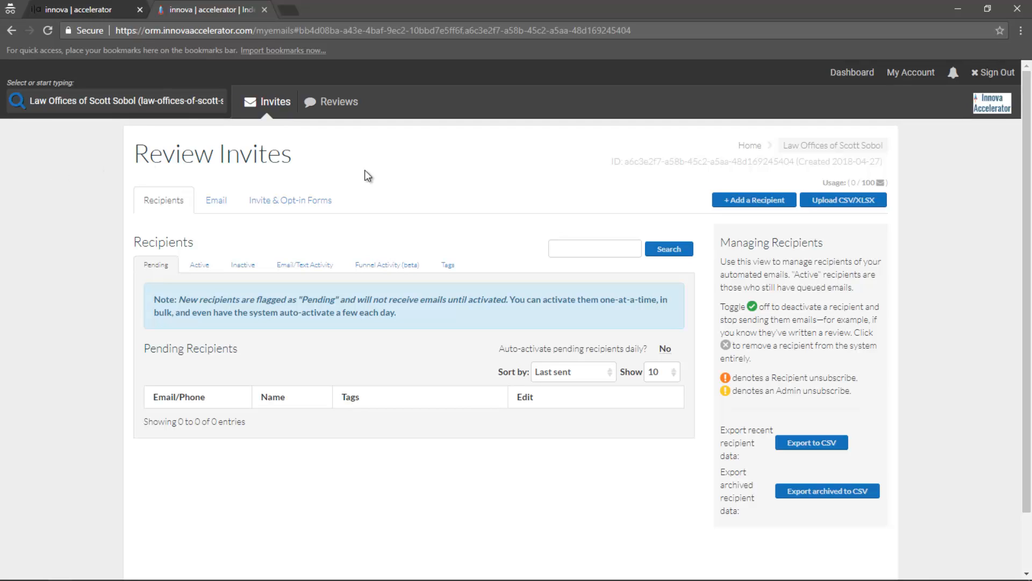